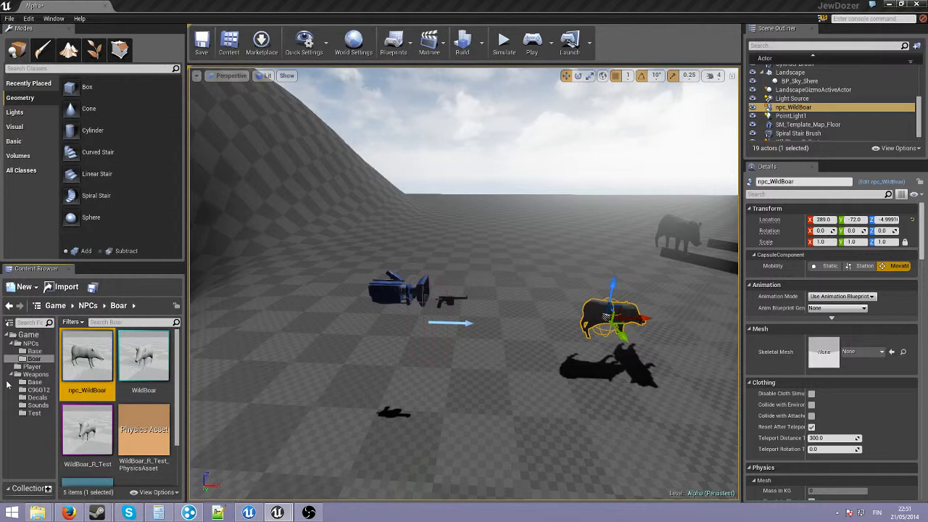
Step: Open weapon_base from Weapons > Base, review its Fire_Primary graph maximized, then return to the level
{"action": "left_click", "coordinate": [34, 382]}
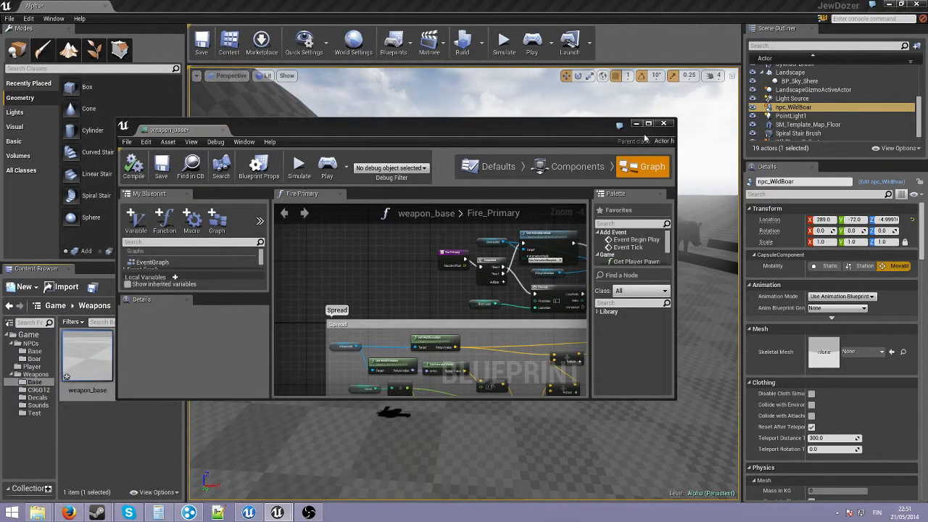
{"action": "left_click", "coordinate": [649, 123]}
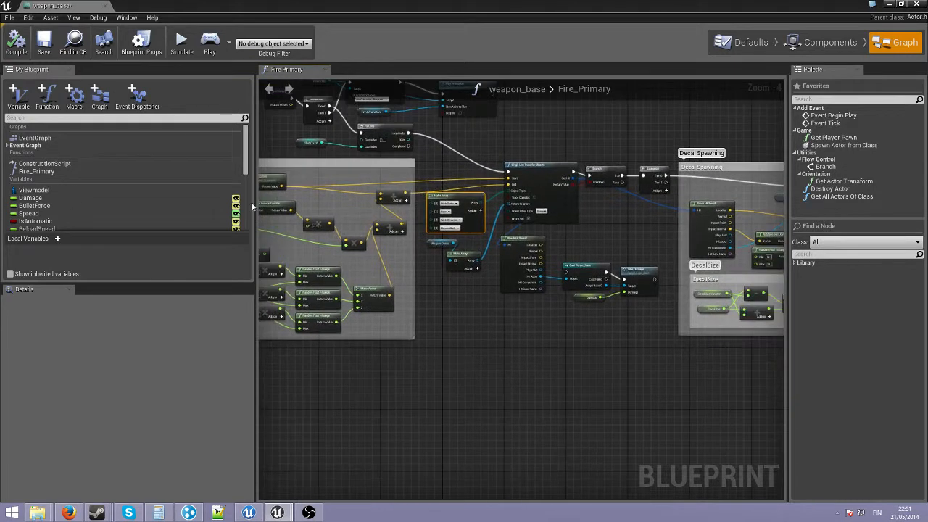
{"action": "left_click", "coordinate": [37, 171]}
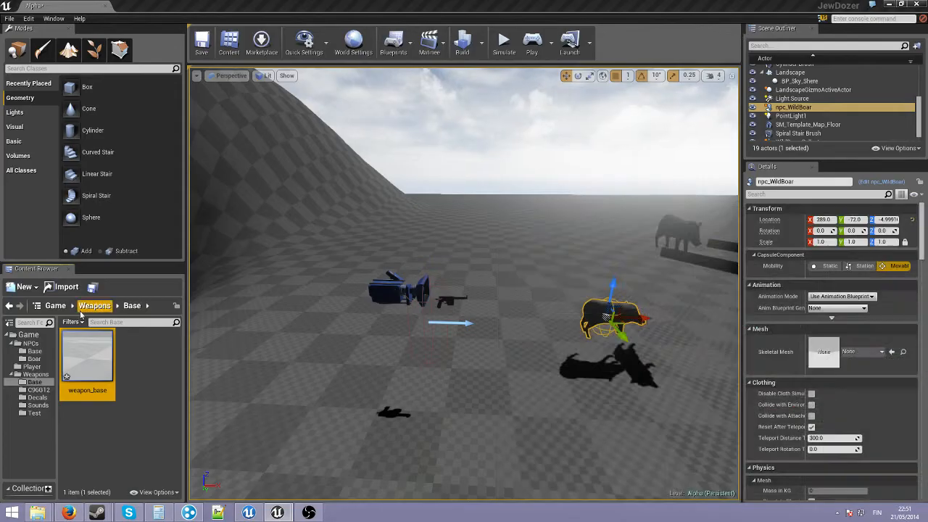
Step: Open npc_WildBoar from the Boar folder and scroll through its EventGraph
{"action": "left_click", "coordinate": [888, 5]}
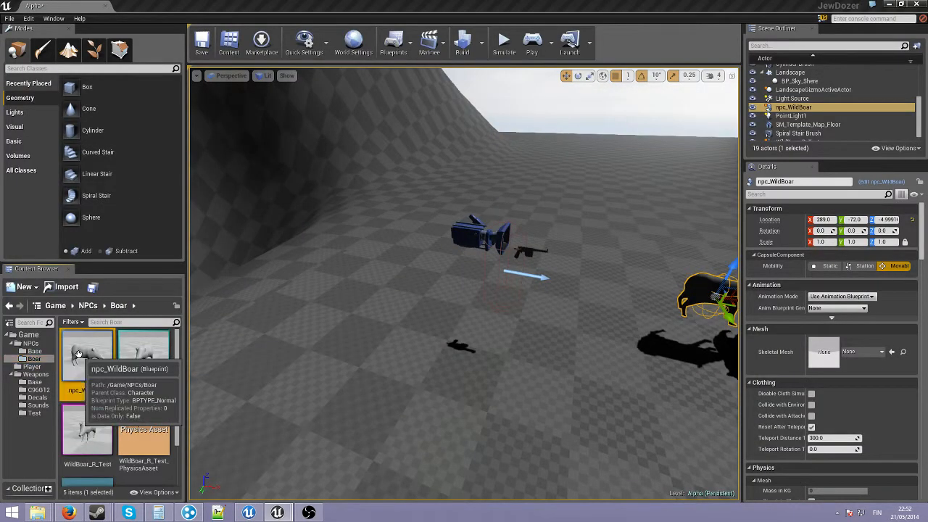
{"action": "double_click", "coordinate": [87, 352]}
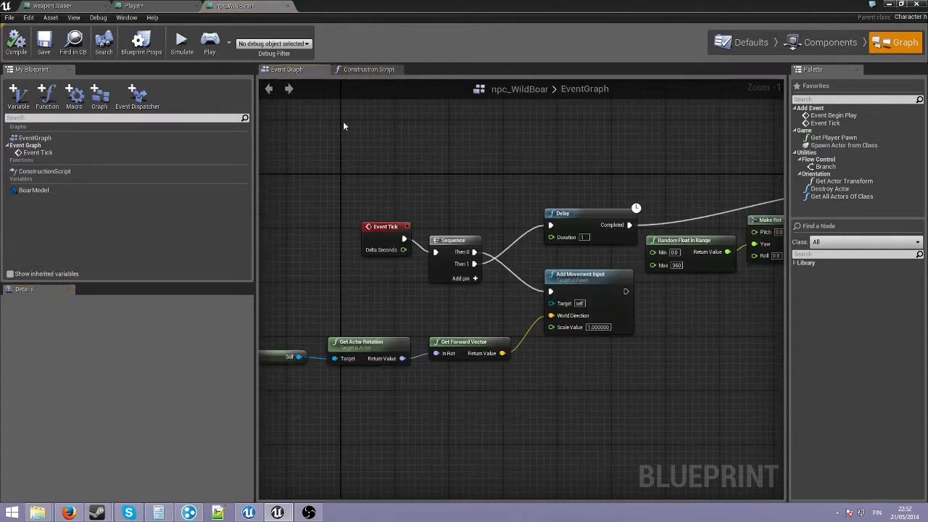
{"action": "scroll", "scroll_direction": "down", "scroll_amount": 3}
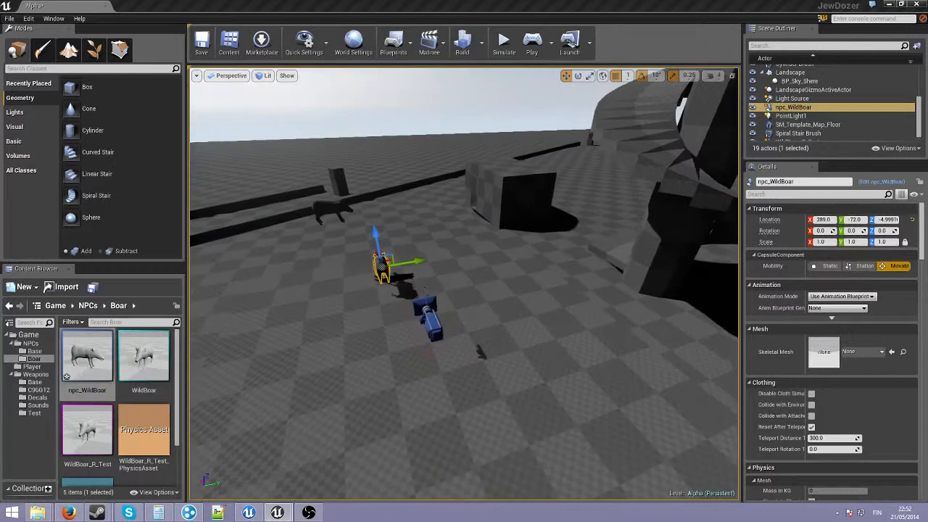
Step: Start a Play In Editor session to test the pistol on the range
{"action": "left_click", "coordinate": [503, 39]}
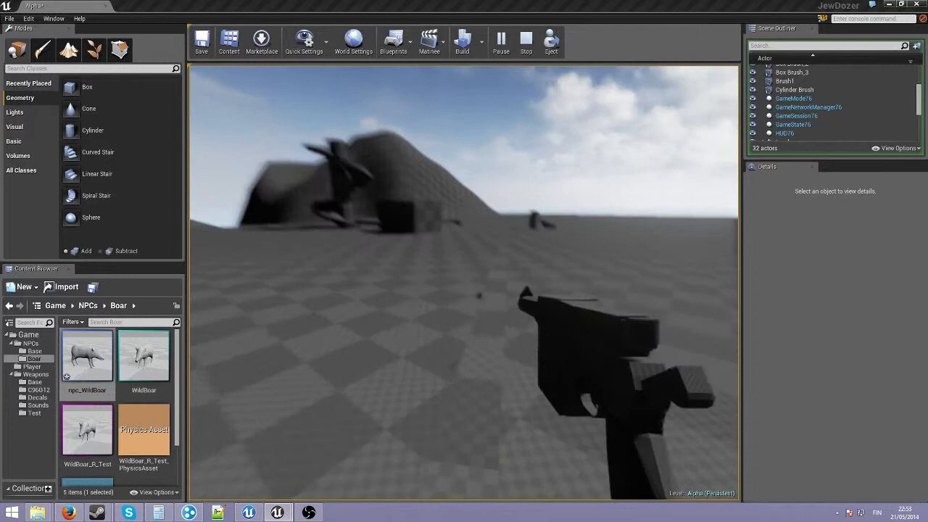
{"action": "mouse_move", "coordinate": [464, 282]}
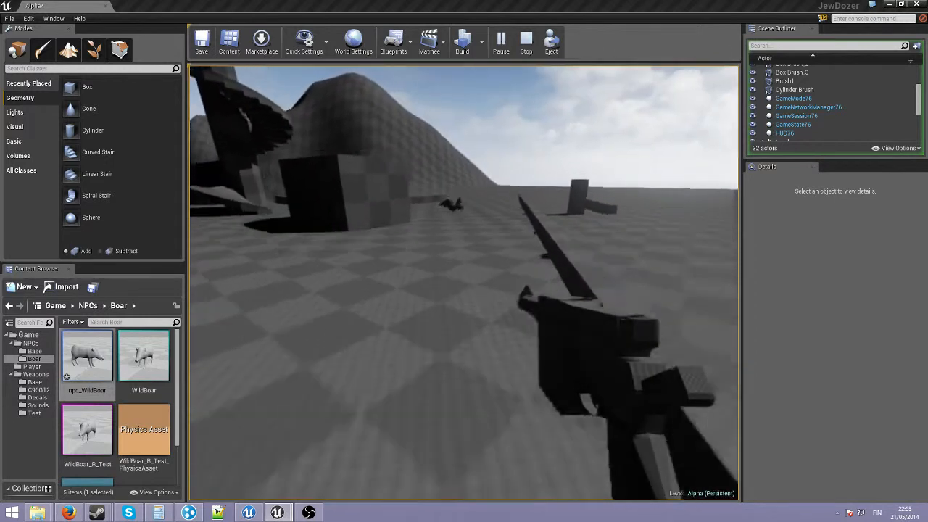